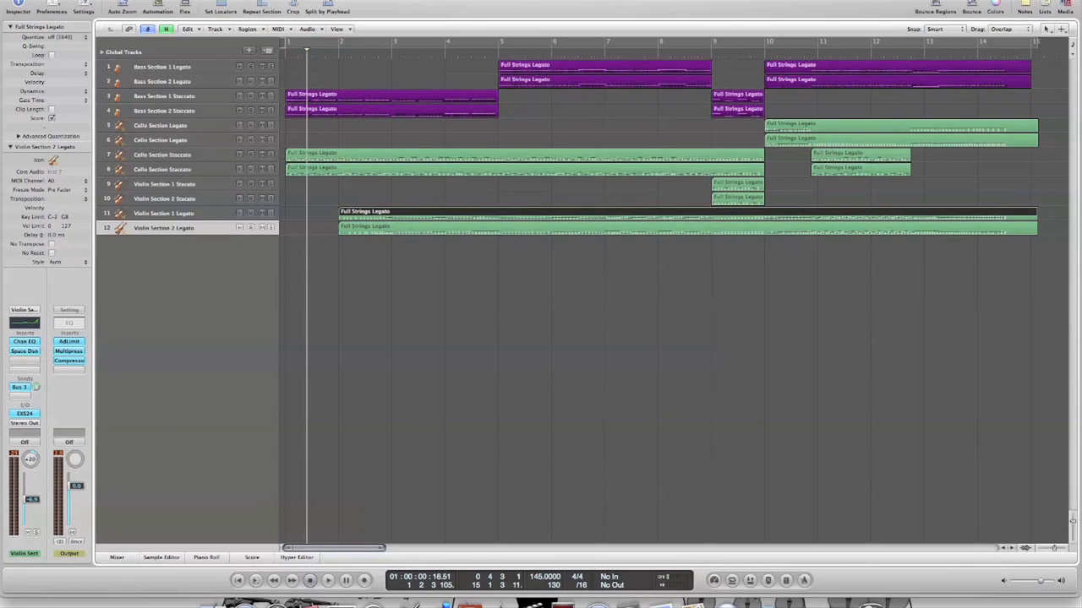
# - Show the mixer with every string channel plus the Low Strings, Mid Strings and Violins auxes
pyautogui.click(117, 557)
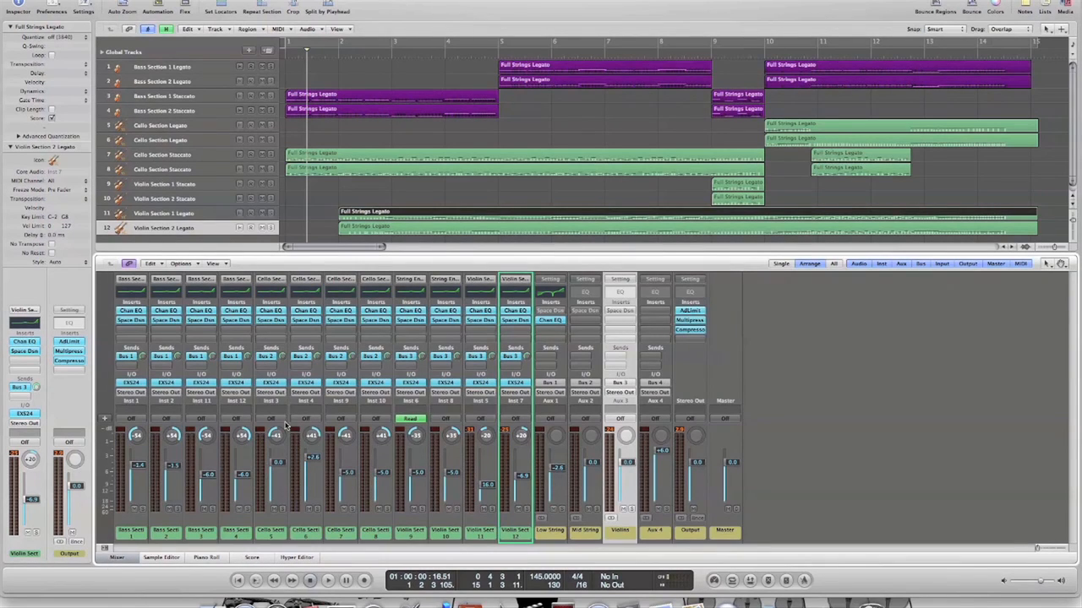
pyautogui.moveTo(553, 315)
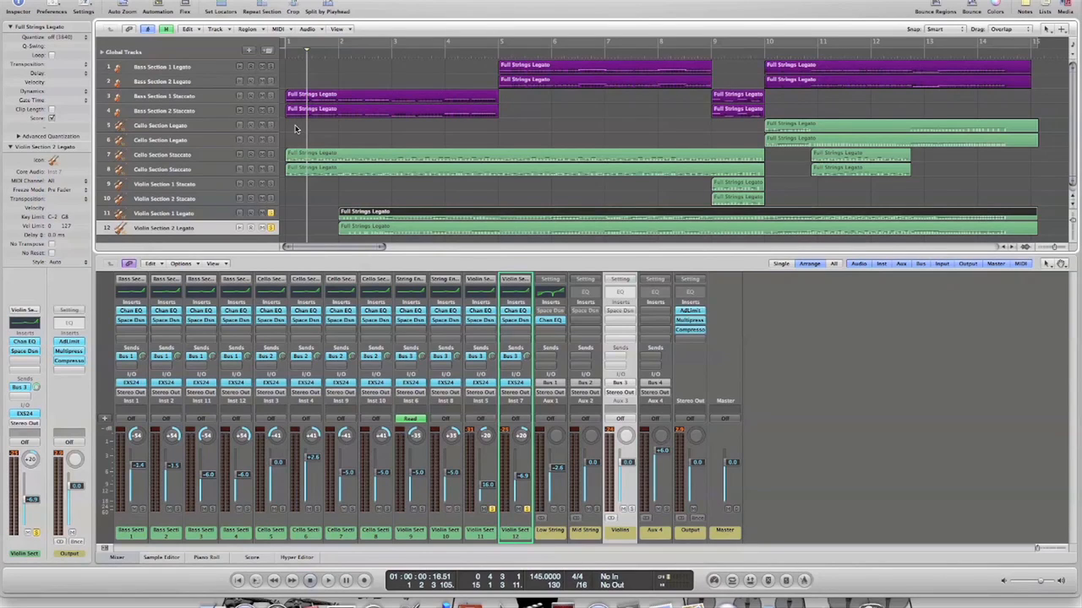
pyautogui.moveTo(326, 121)
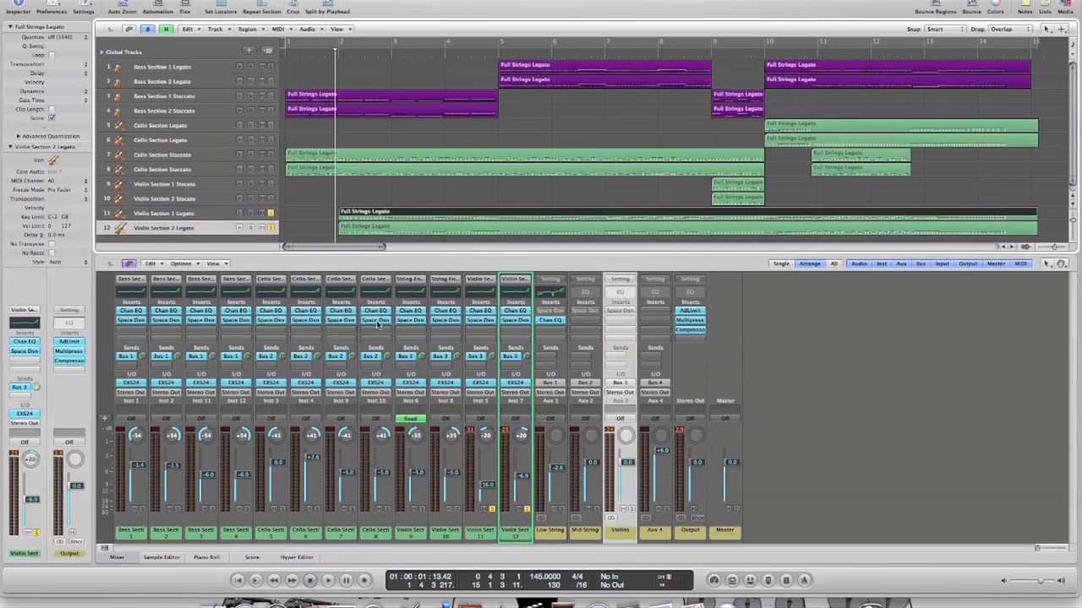
# - Open the Chan EQ plug-in window on the Low Strings aux channel strip
pyautogui.click(327, 580)
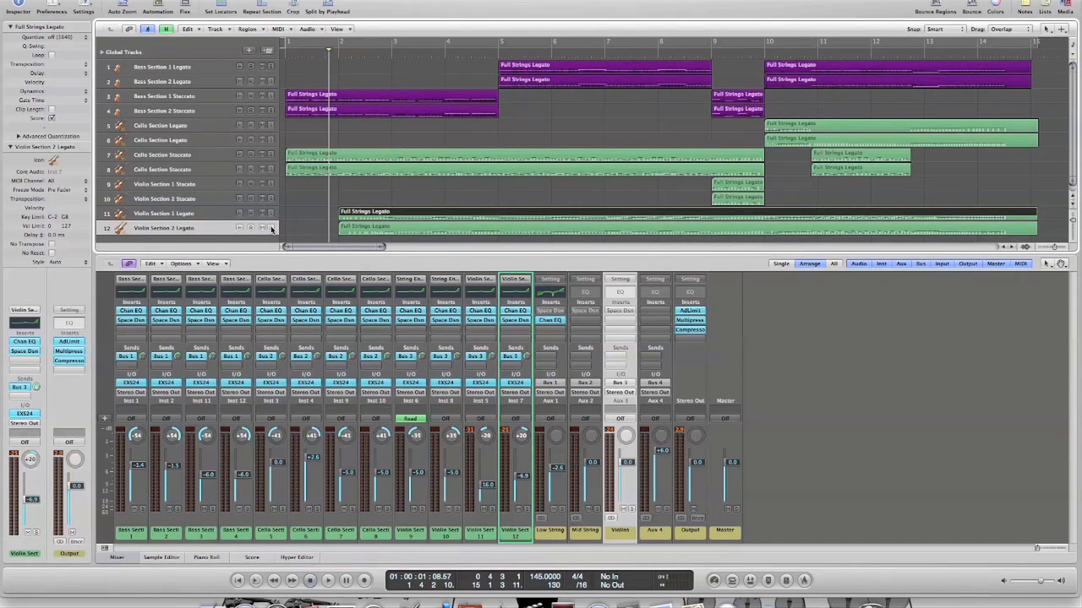
pyautogui.moveTo(300, 215)
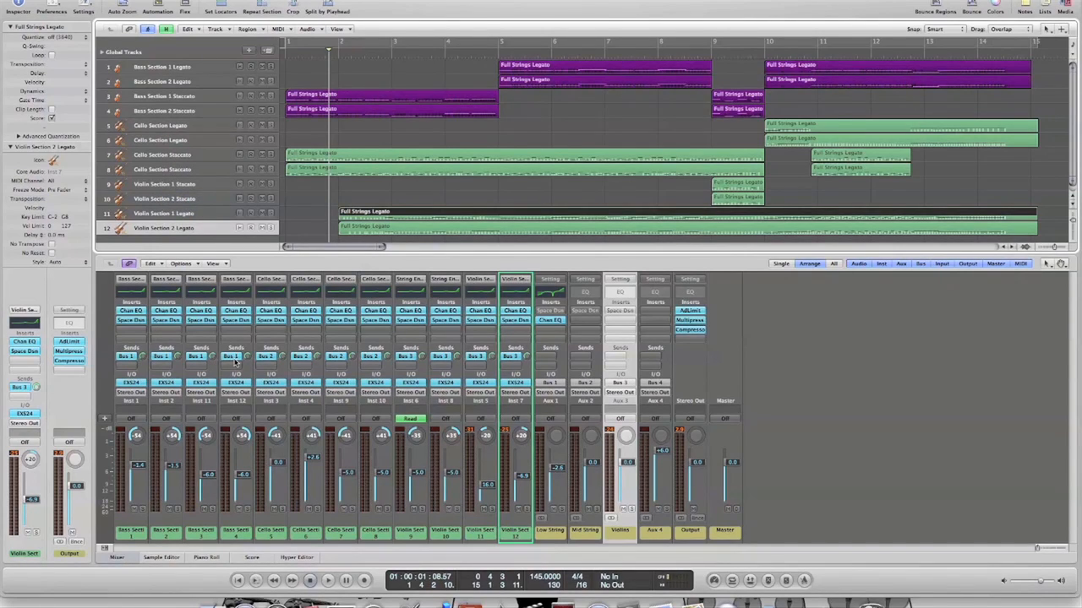
pyautogui.moveTo(234, 363)
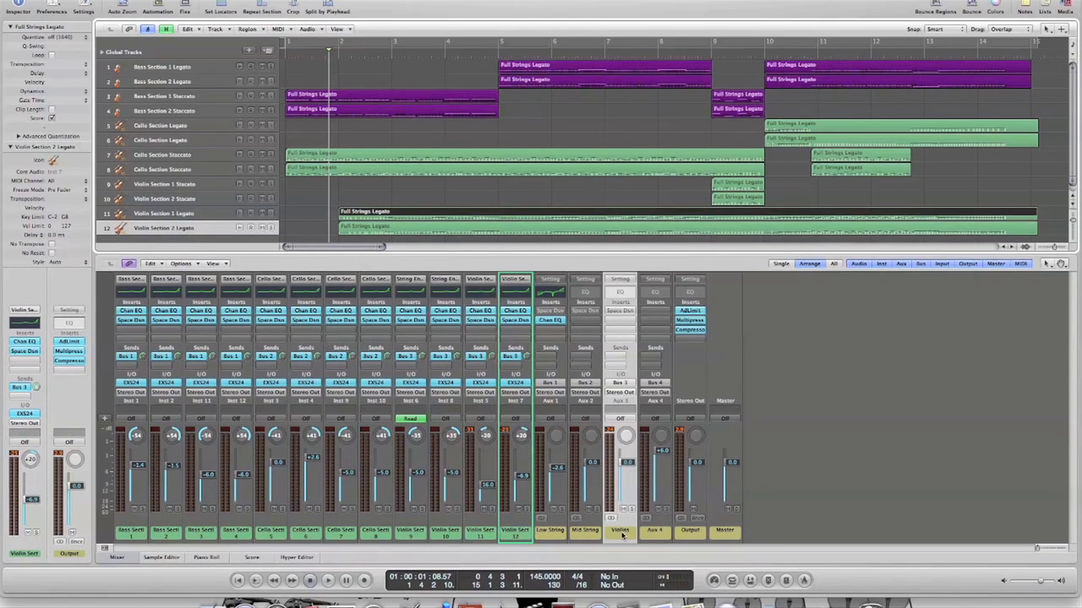
pyautogui.moveTo(228, 437)
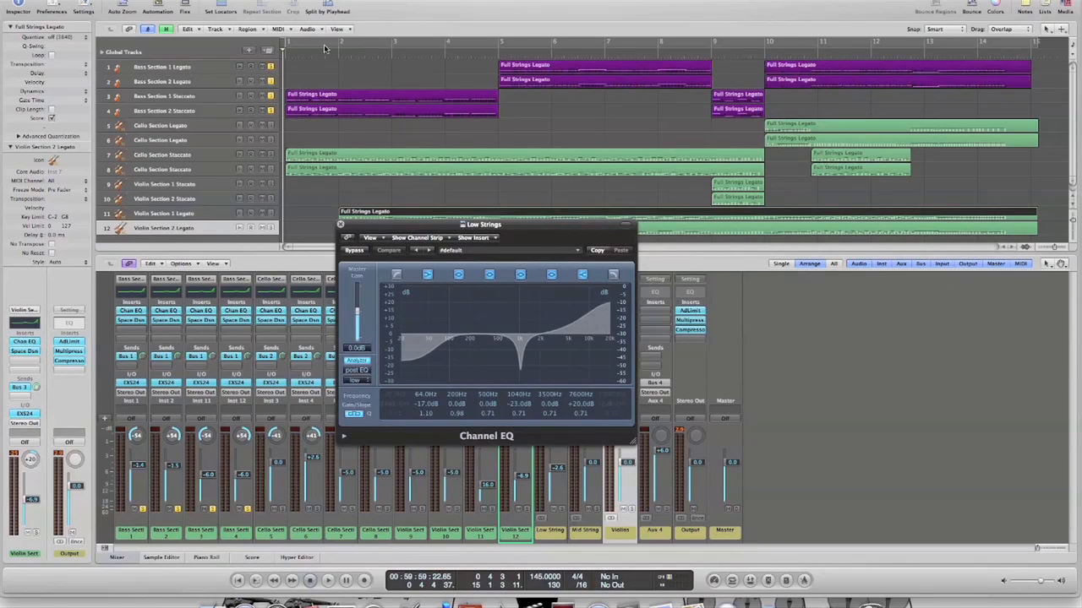
# - Play the arrangement to audition the Low Strings EQ, then close the equalizer window
pyautogui.click(327, 580)
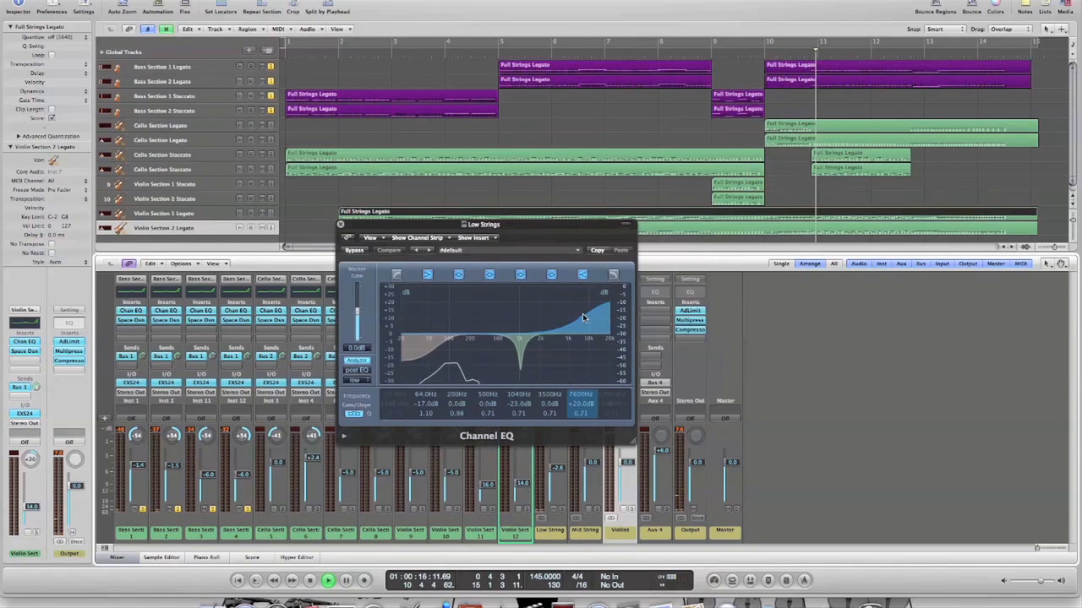
pyautogui.click(341, 224)
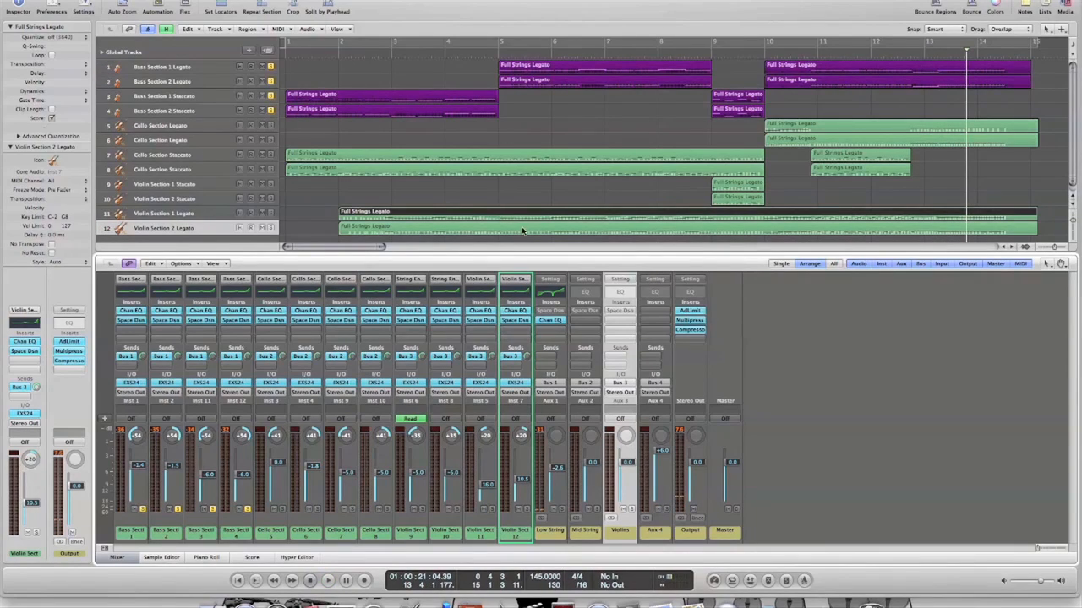
pyautogui.moveTo(540, 418)
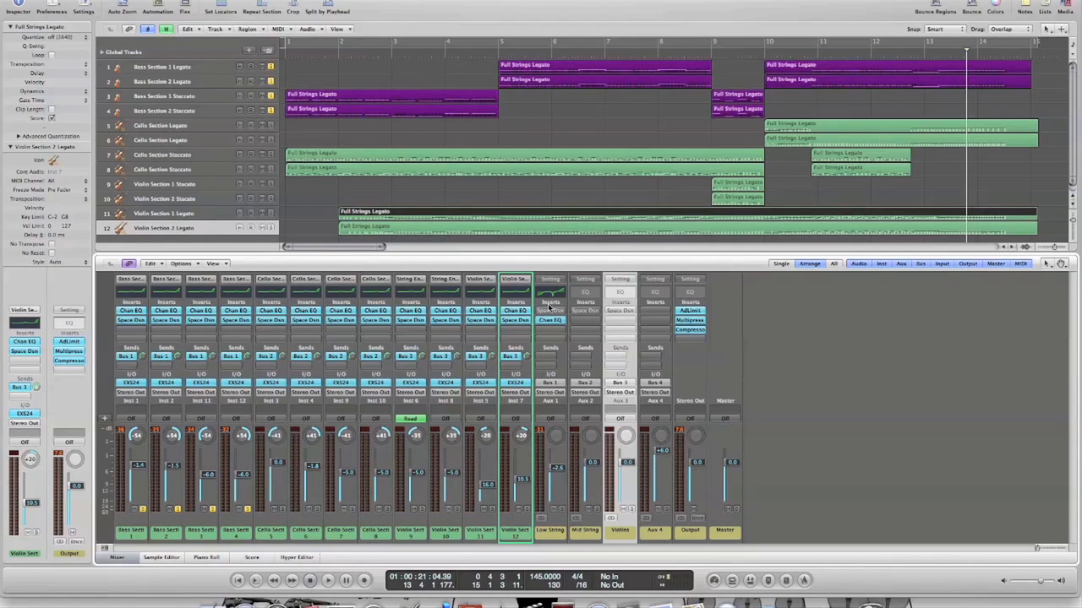
pyautogui.moveTo(553, 315)
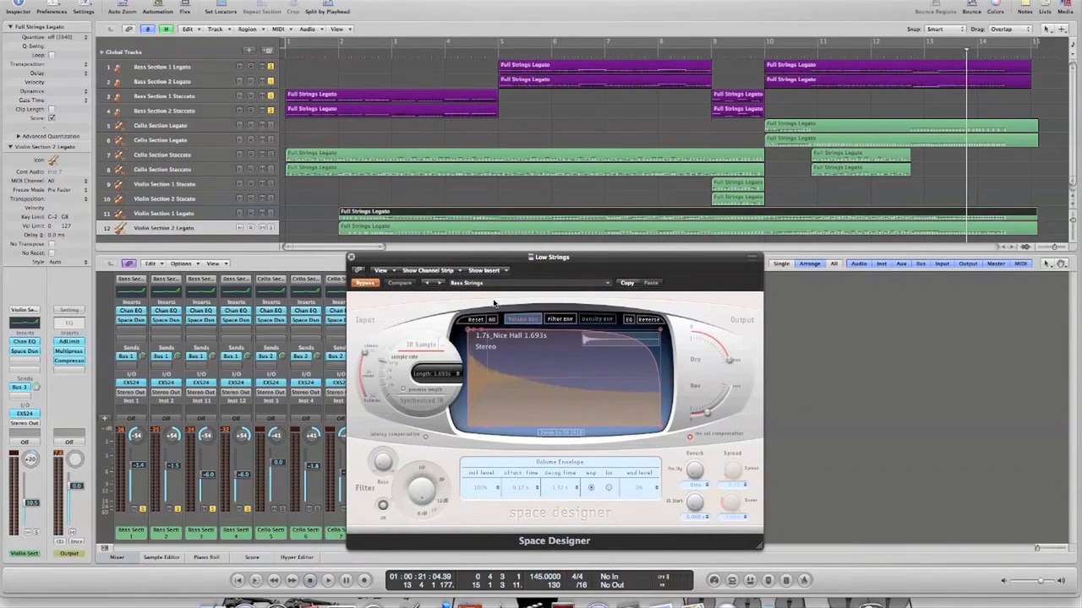
pyautogui.moveTo(509, 338)
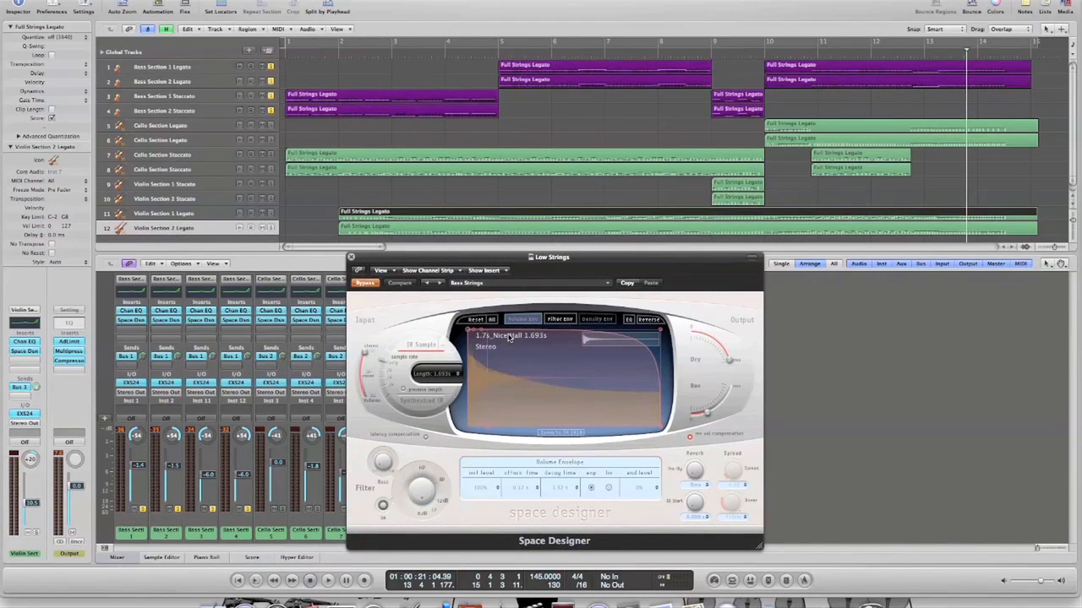
pyautogui.moveTo(511, 338)
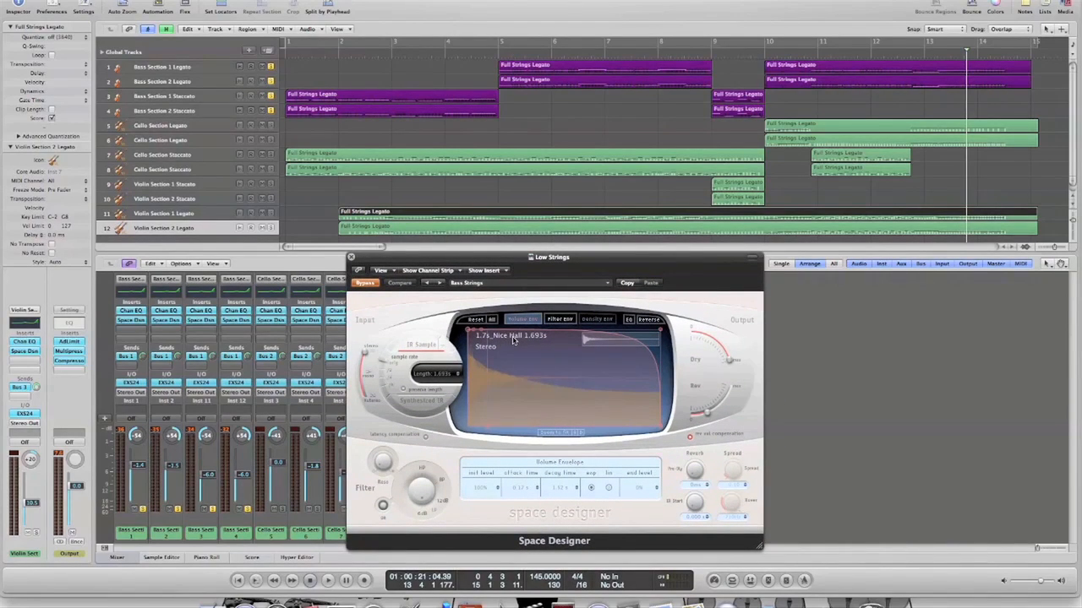
pyautogui.moveTo(676, 383)
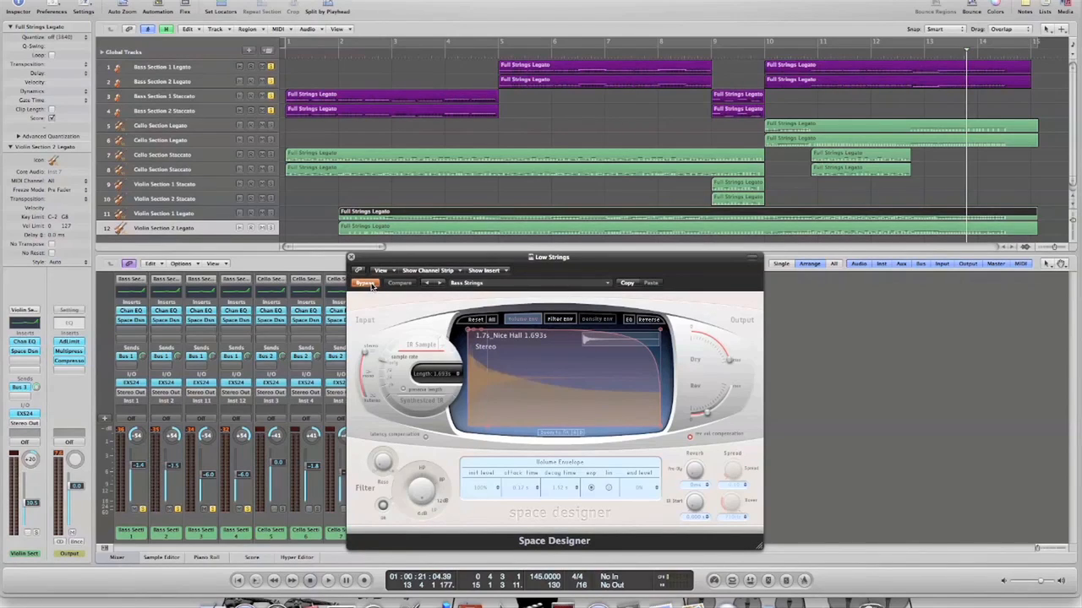
# - Turn off Bypass on the Low Strings Space Designer, keeping its Nice Hall impulse
pyautogui.click(365, 282)
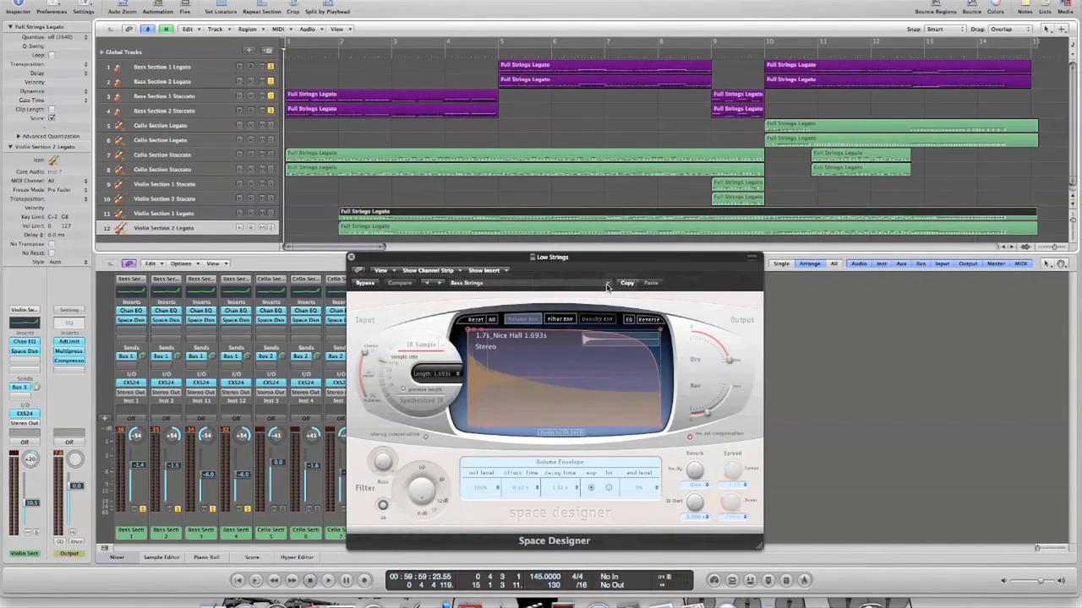
pyautogui.click(607, 282)
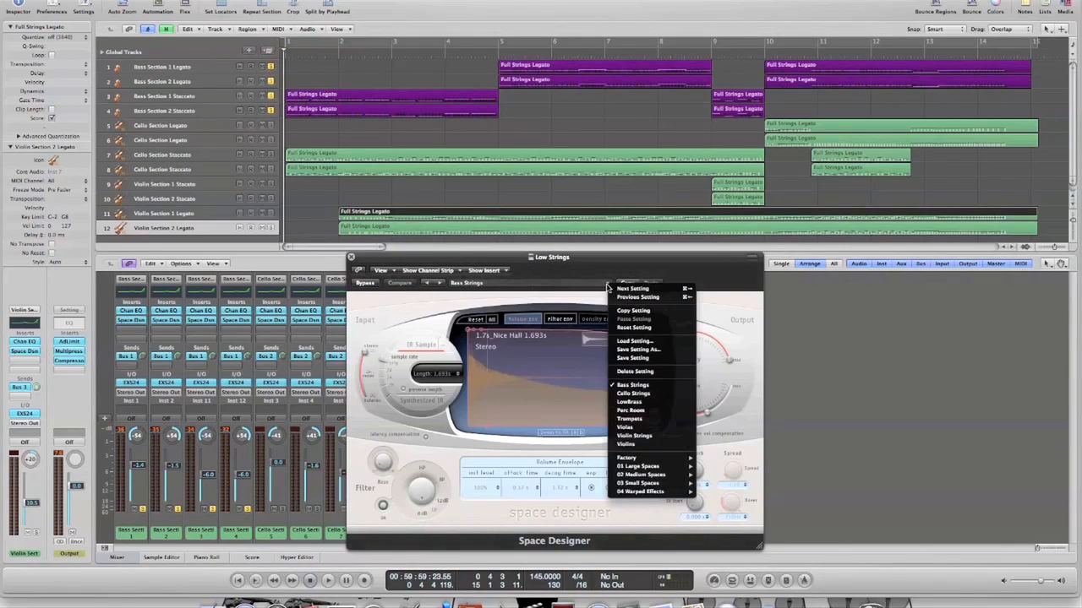
pyautogui.moveTo(627, 457)
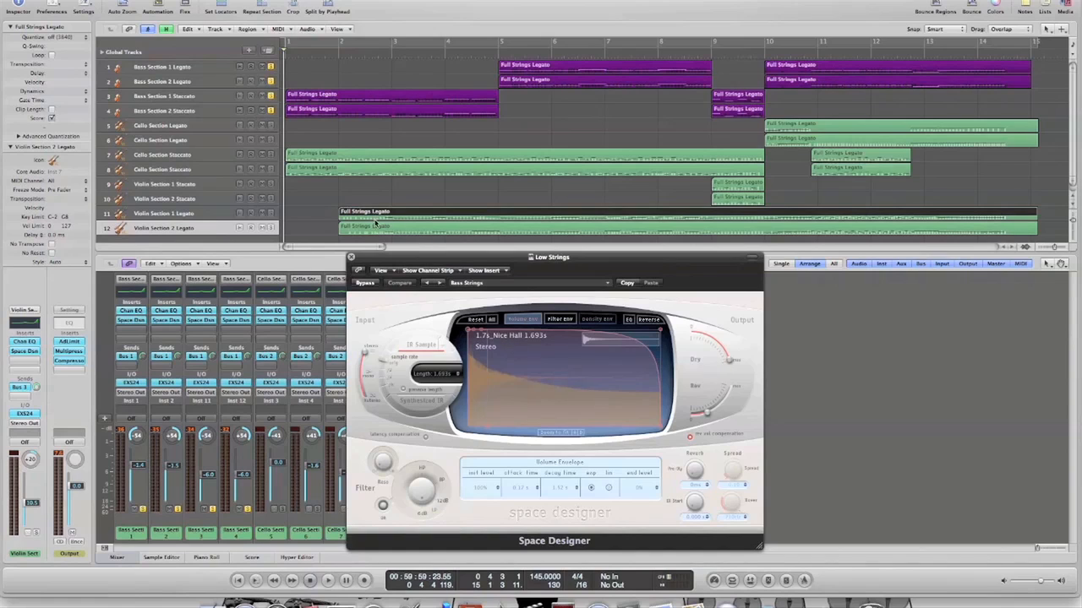
pyautogui.moveTo(522, 309)
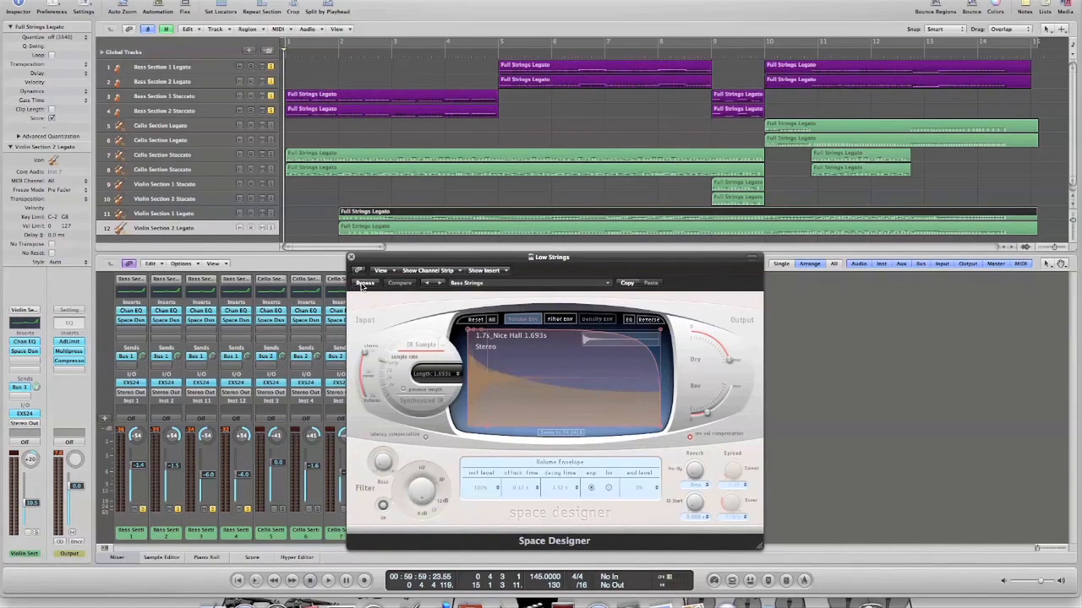
# - Play the project and tweak the Low Strings Dry and Rev levels away from the Bass Strings preset
pyautogui.click(327, 579)
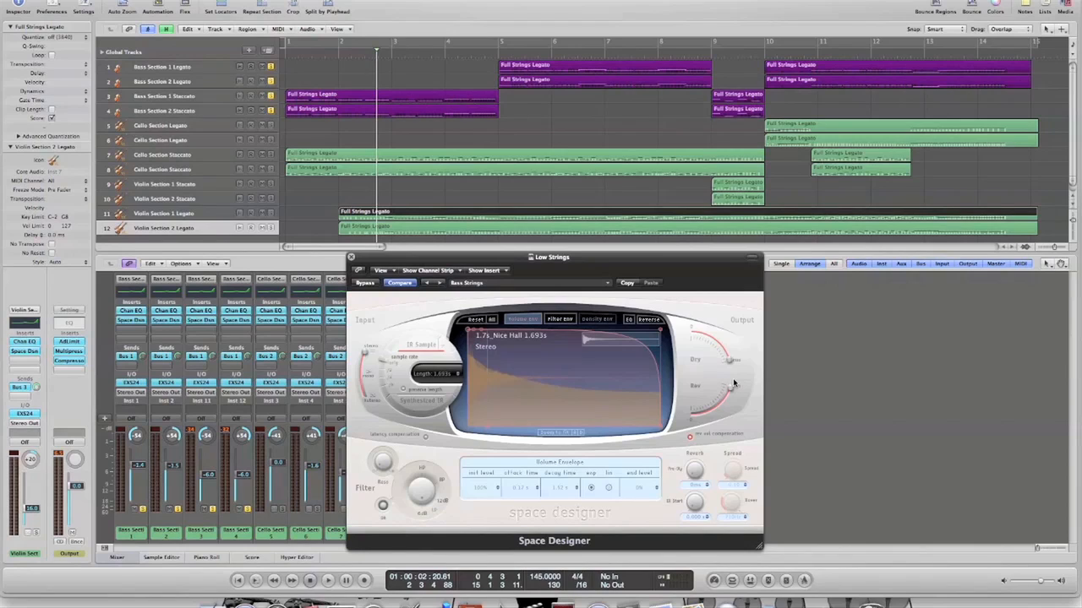
pyautogui.moveTo(732, 391)
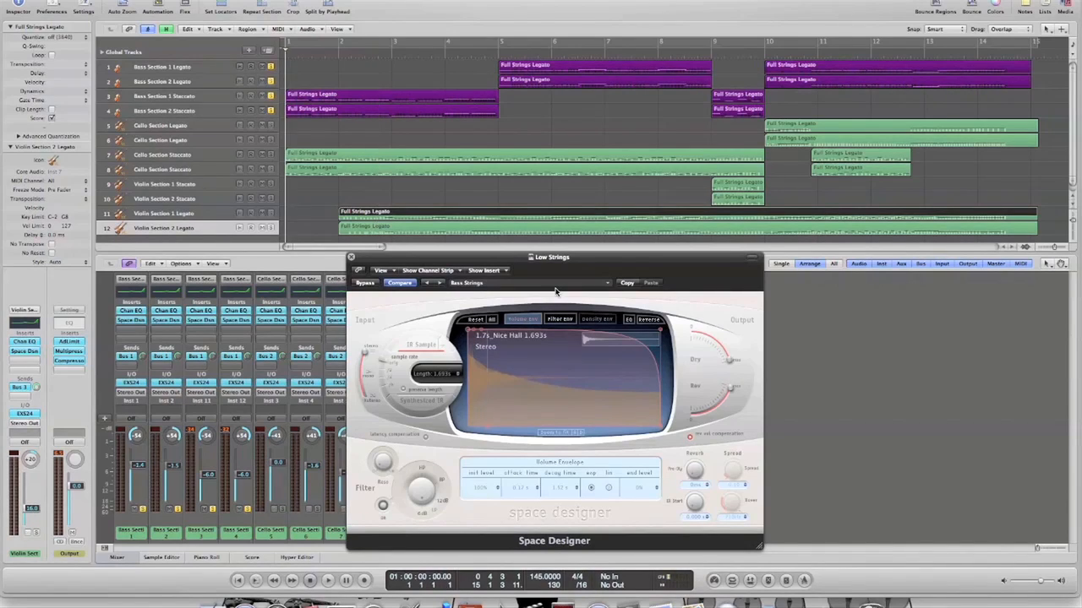
pyautogui.click(327, 581)
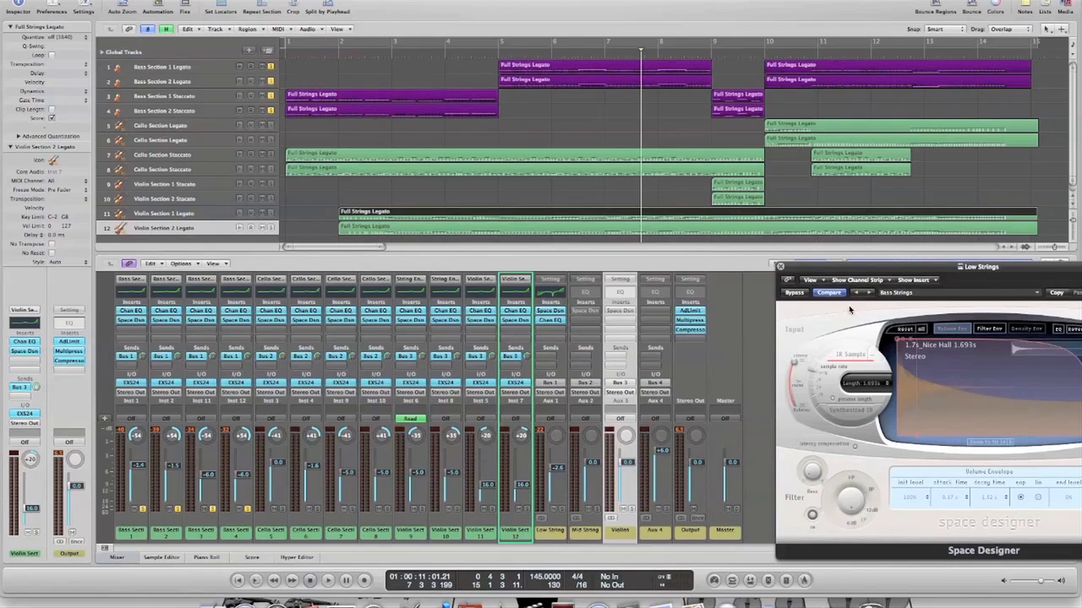
pyautogui.moveTo(980, 267); pyautogui.dragTo(687, 244)
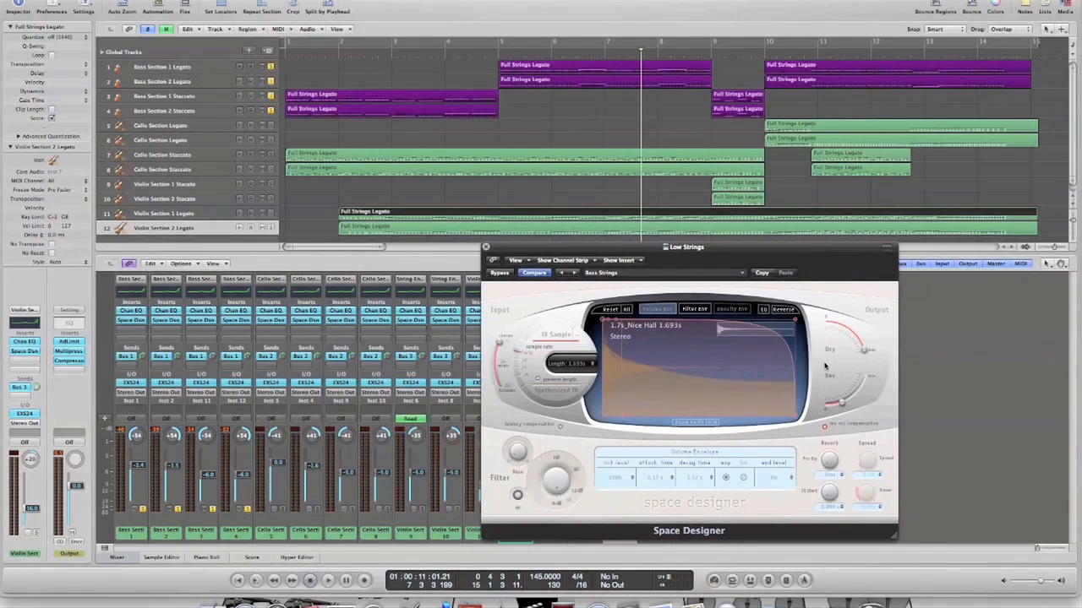
pyautogui.moveTo(866, 352)
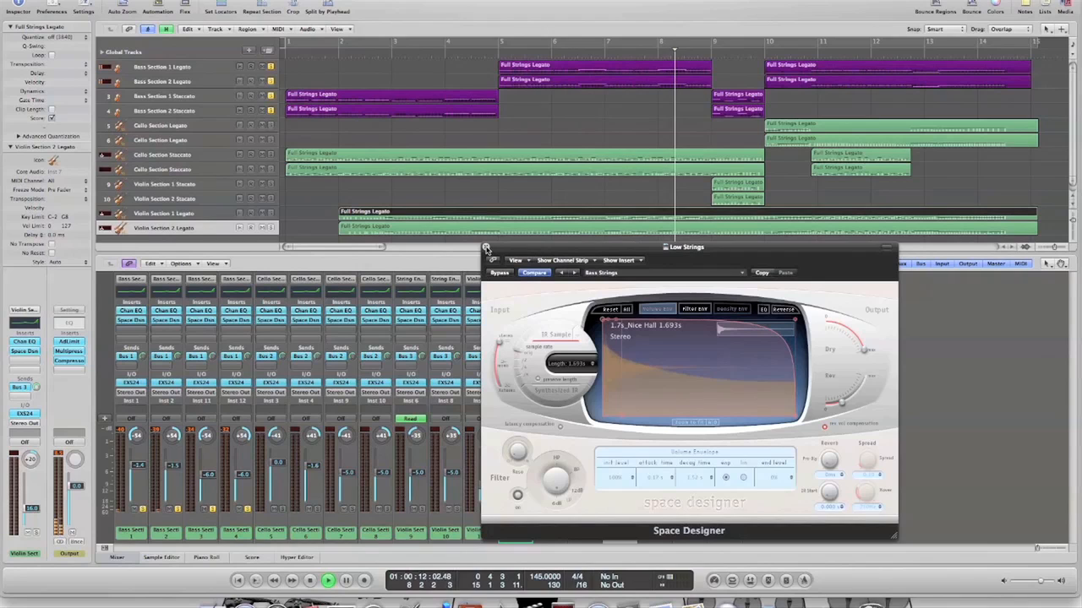
# - Close the Low Strings reverb, stop playback and open the Mid Strings Space Designer
pyautogui.click(486, 247)
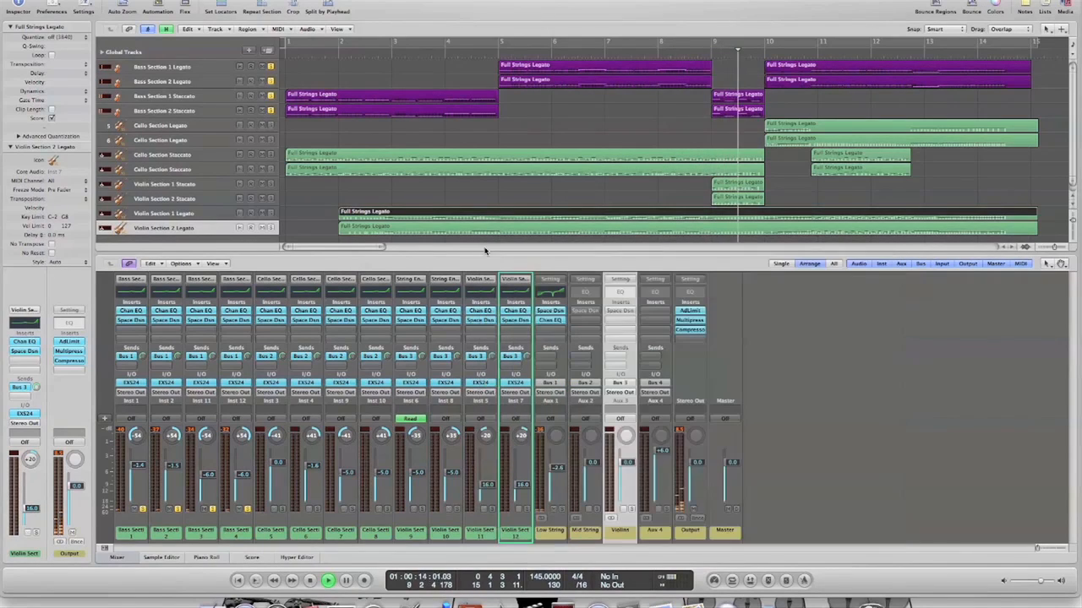
pyautogui.click(327, 581)
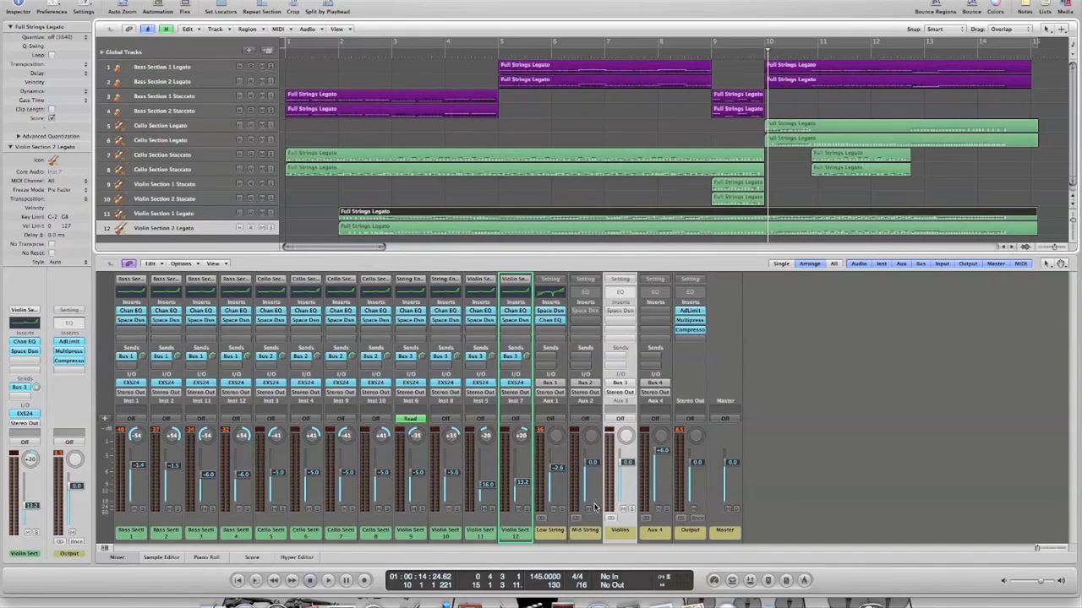
pyautogui.moveTo(568, 374)
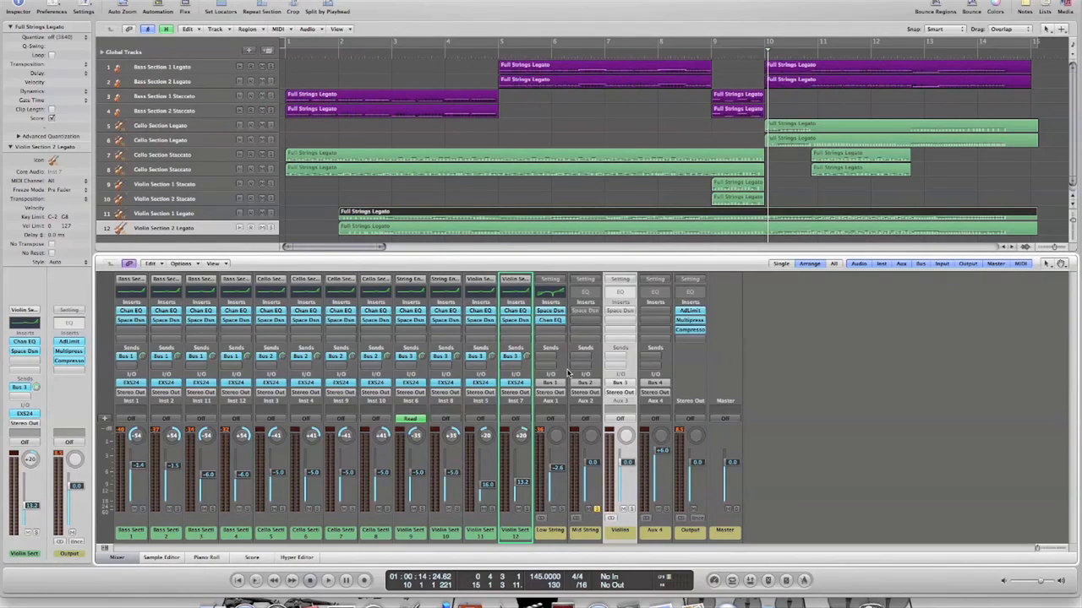
pyautogui.click(327, 581)
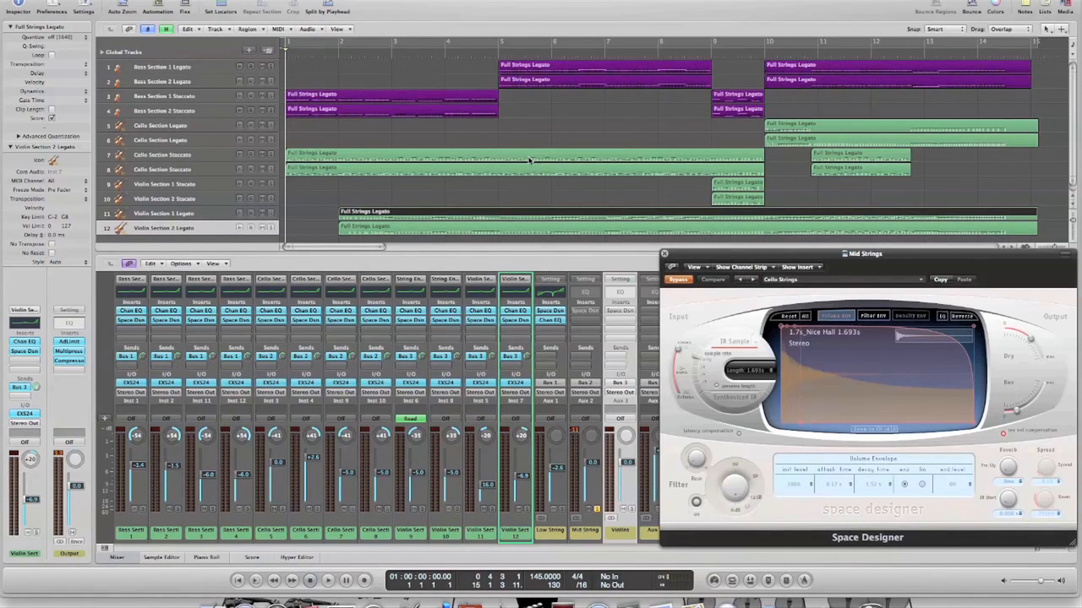
pyautogui.moveTo(617, 209)
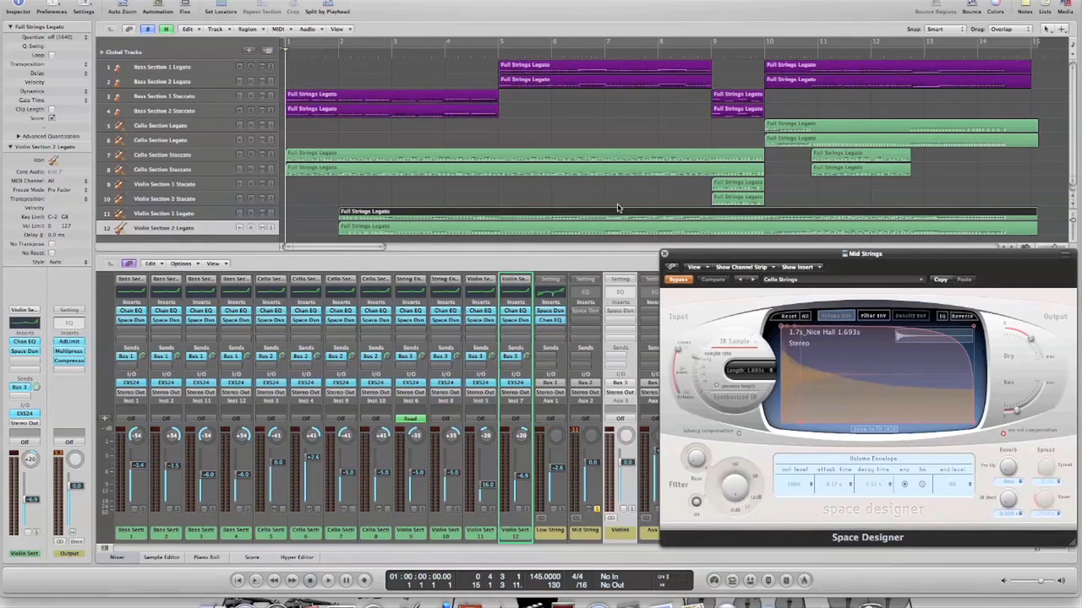
pyautogui.moveTo(507, 167)
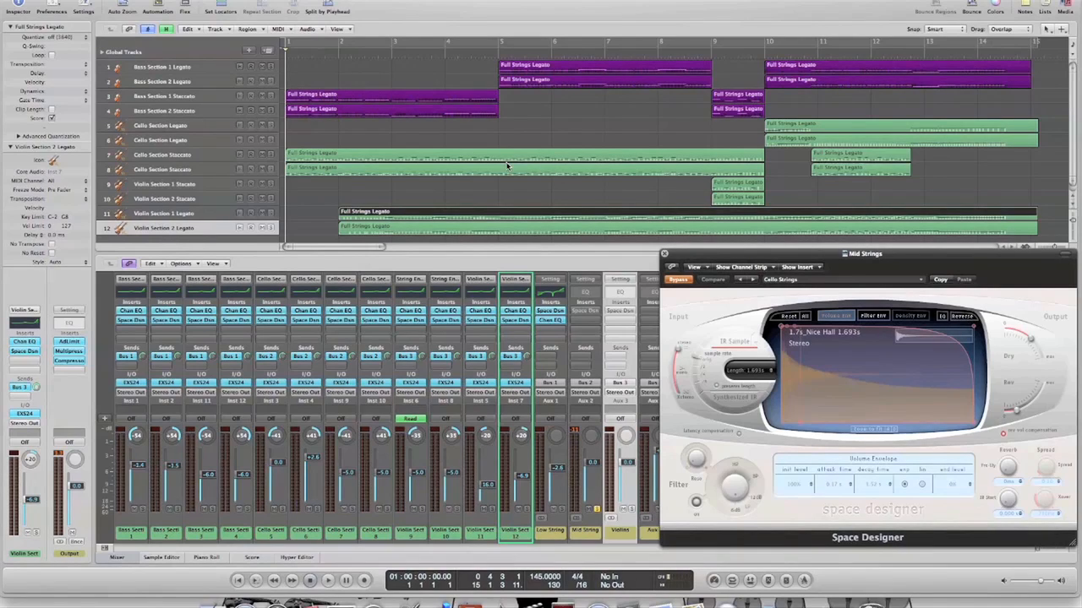
pyautogui.moveTo(473, 221)
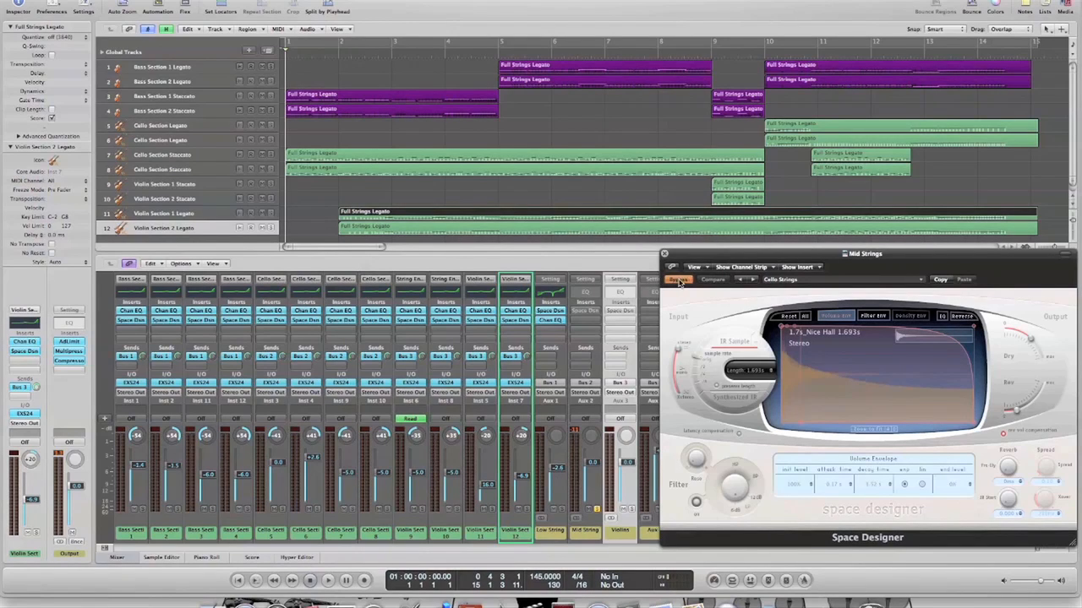
# - Re-enable the Mid Strings reverb, adjust its Dry level and lower Rev to about -9.2 dB
pyautogui.moveTo(864, 253); pyautogui.dragTo(793, 248)
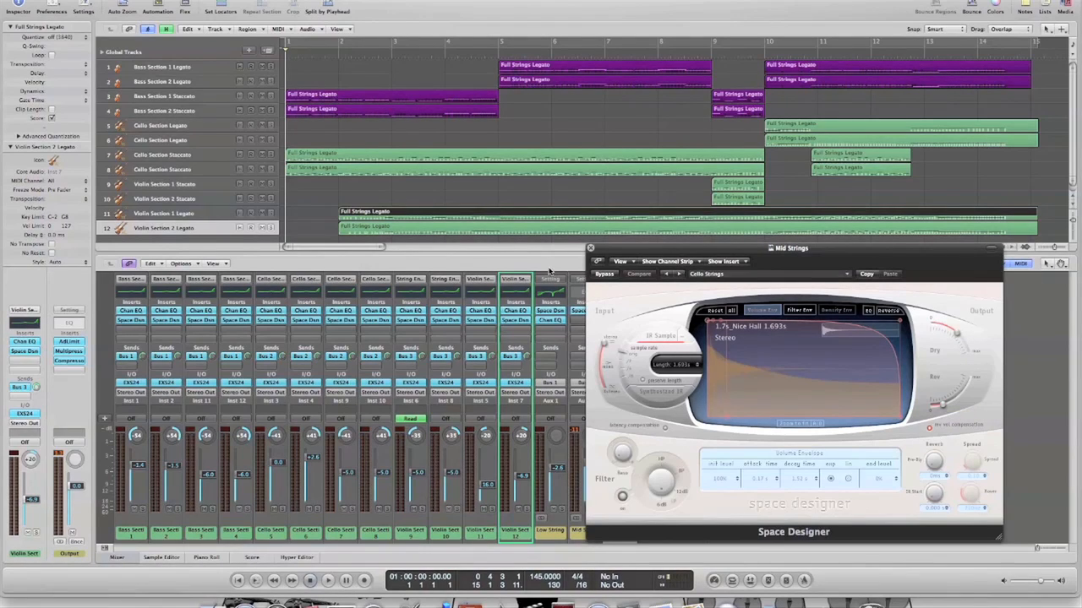
pyautogui.click(327, 580)
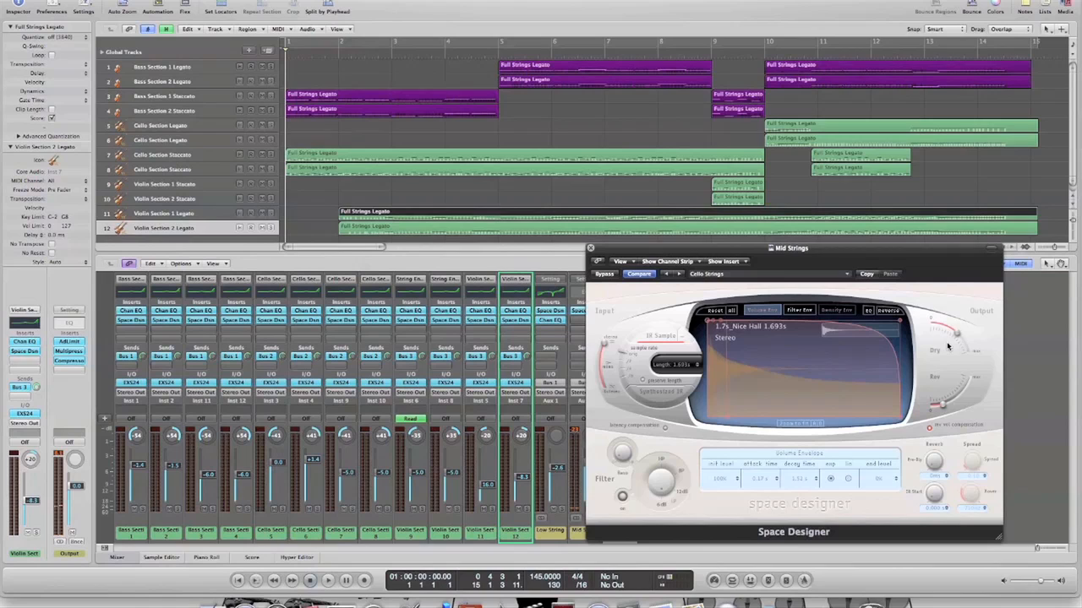
pyautogui.click(327, 579)
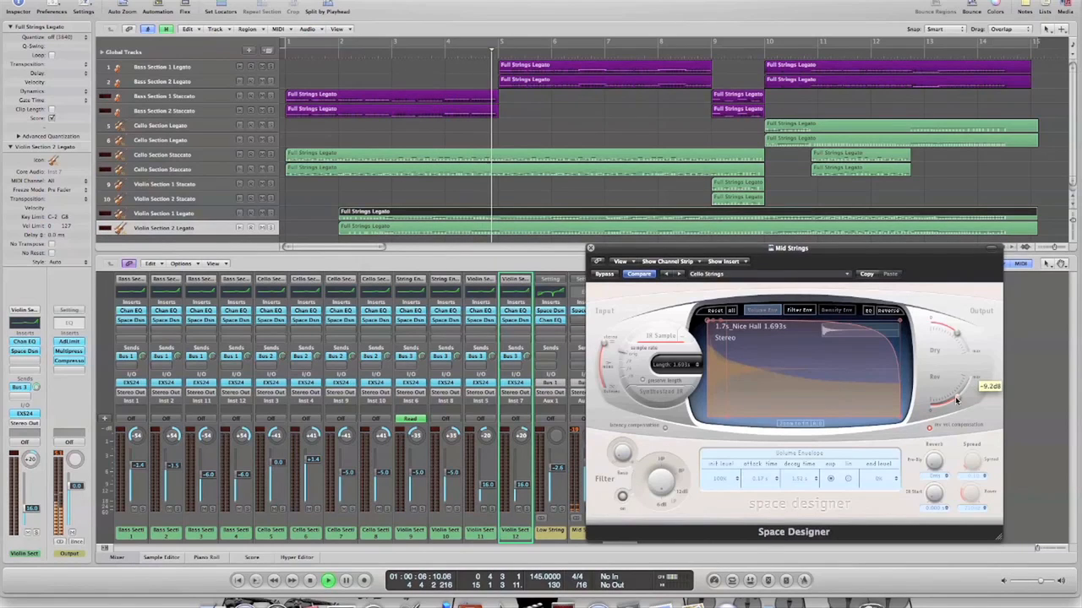
pyautogui.moveTo(955, 401); pyautogui.dragTo(946, 405)
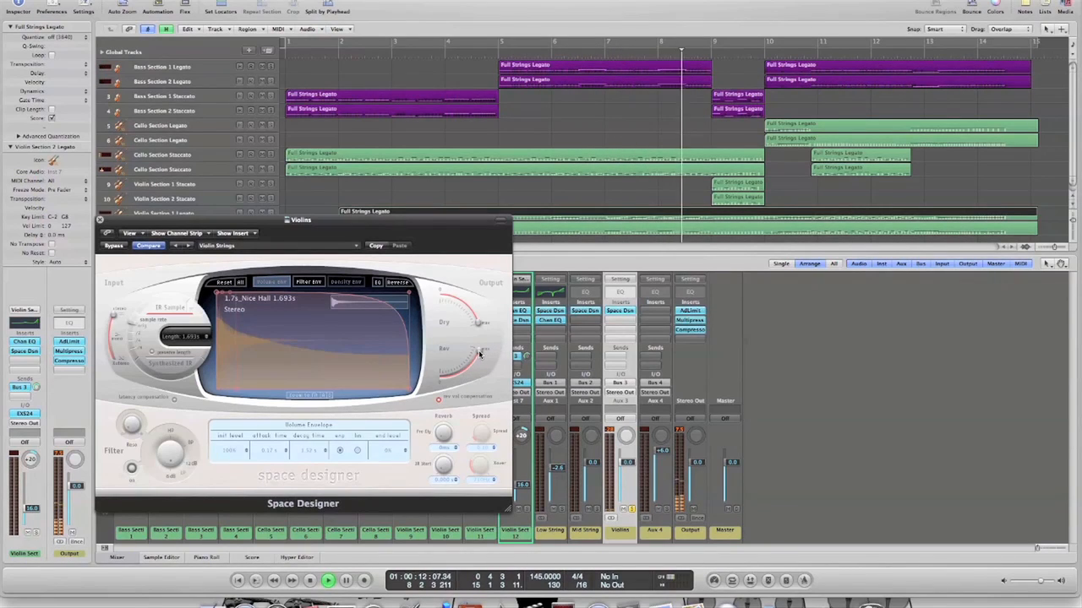
# - Adjust the Violins Space Designer reverb level and set its Dry level to -18 dB
pyautogui.moveTo(480, 347); pyautogui.dragTo(465, 372)
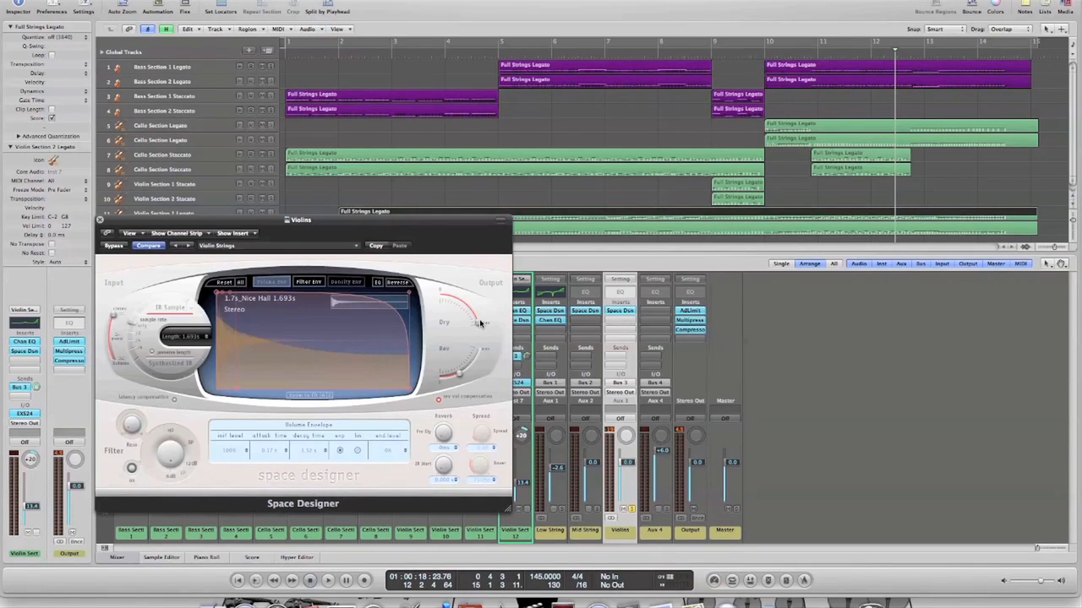
pyautogui.moveTo(478, 321)
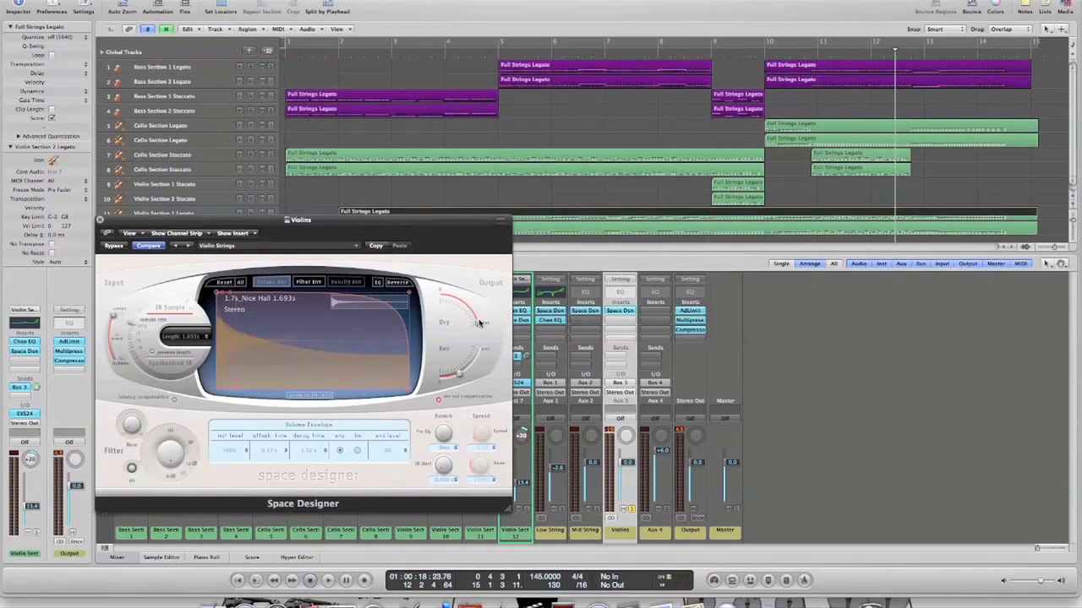
pyautogui.click(327, 581)
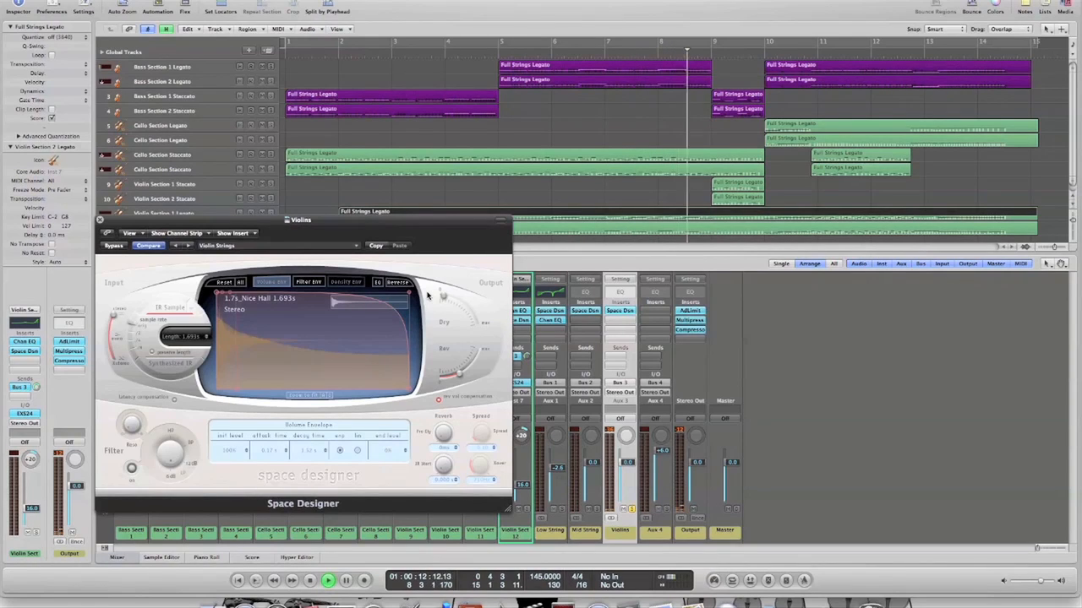
pyautogui.moveTo(454, 300); pyautogui.dragTo(456, 309)
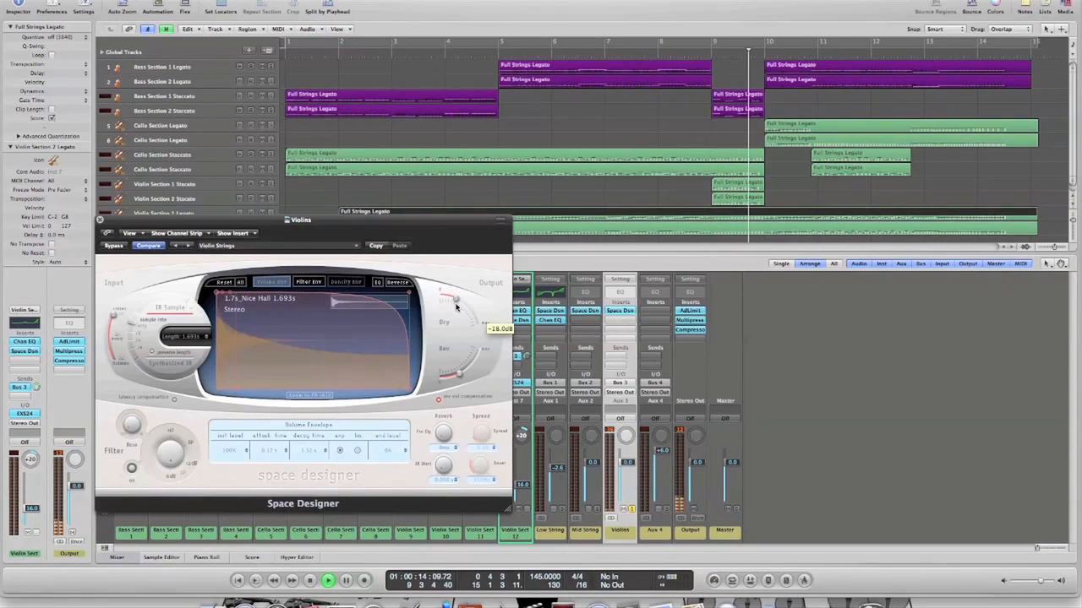